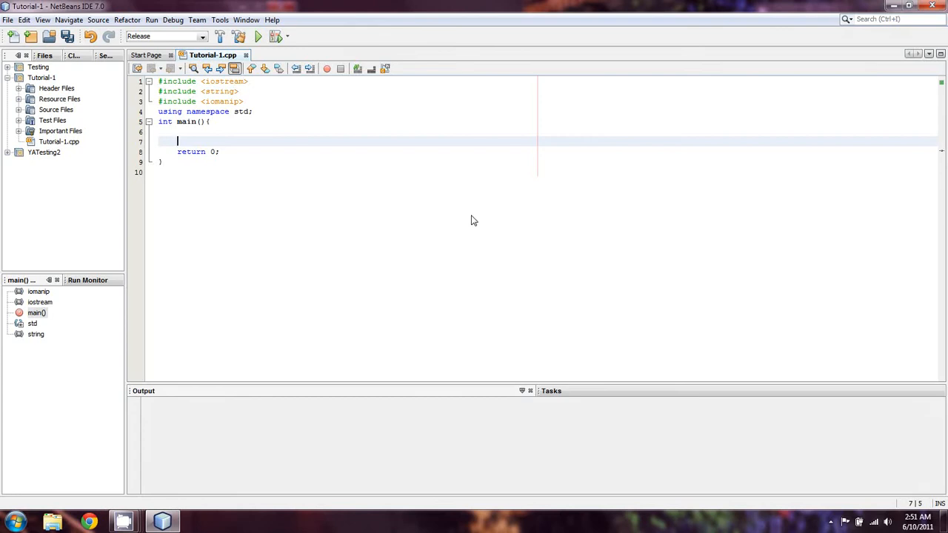
{"action": "mouse_move", "coordinate": [456, 172]}
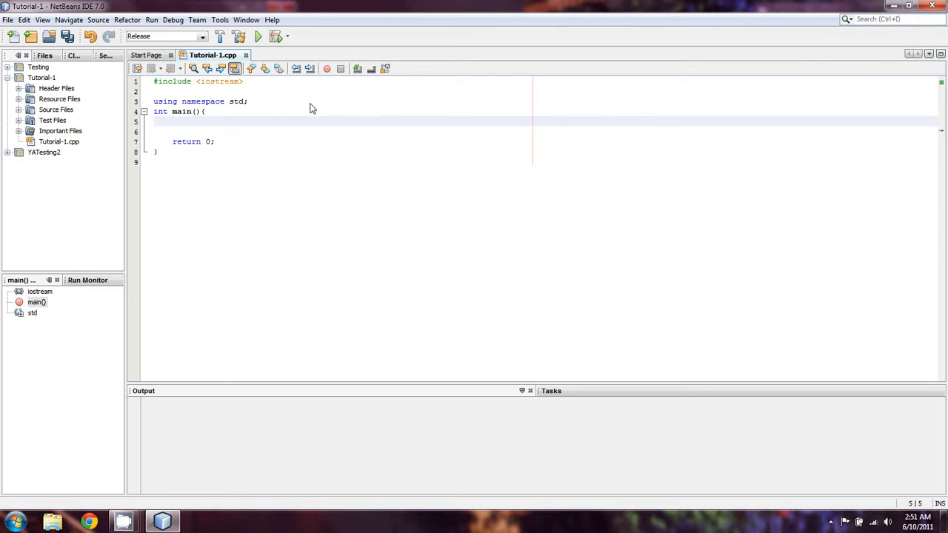
- Remove the string and iomanip includes, leaving iostream, using namespace std and an empty main
{"action": "left_click", "coordinate": [172, 121]}
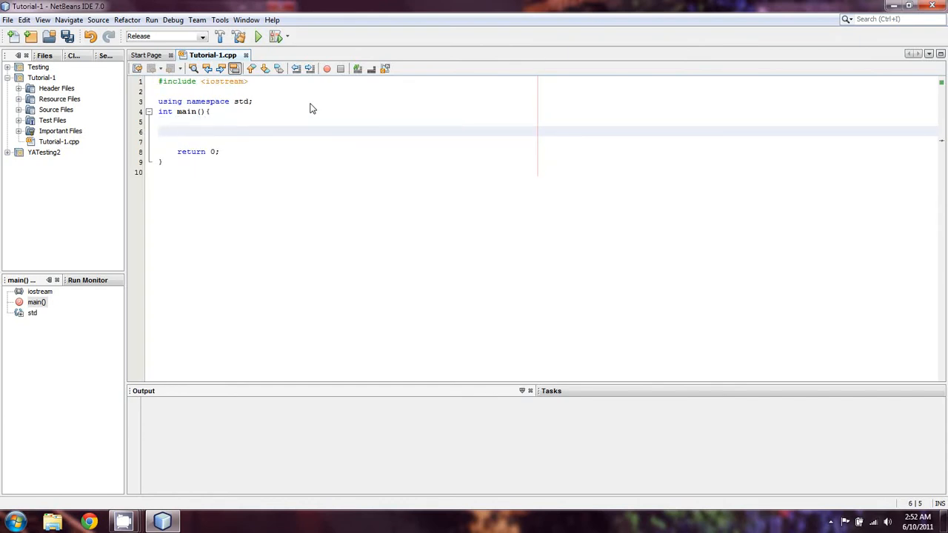
- Declare int i = 0; at the start of main, leaving blank lines before return 0
{"action": "type", "text": "int i"}
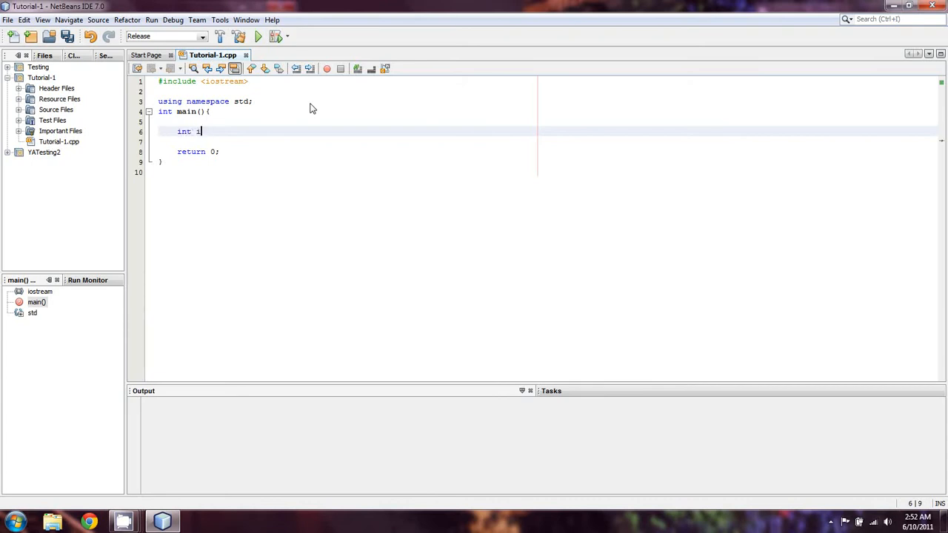
{"action": "type", "text": "=0;"}
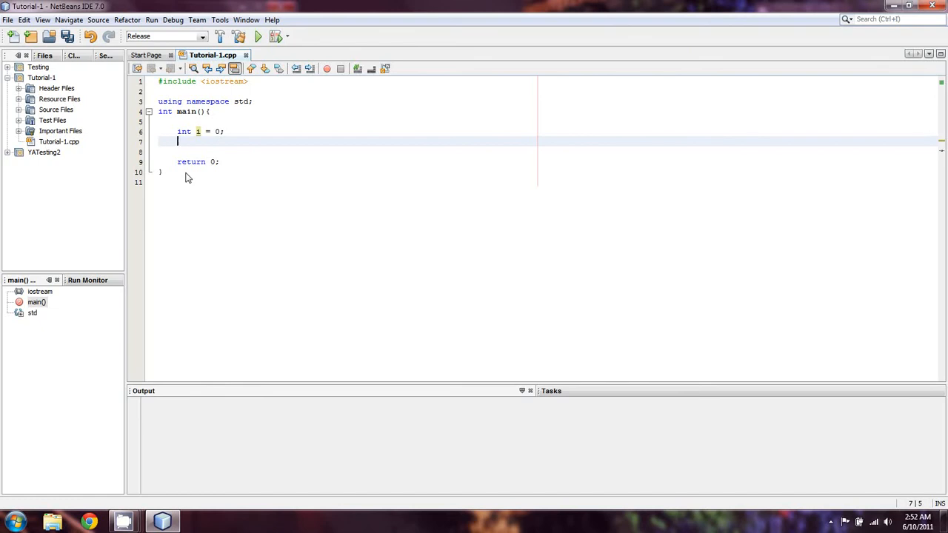
{"action": "key", "text": "enter"}
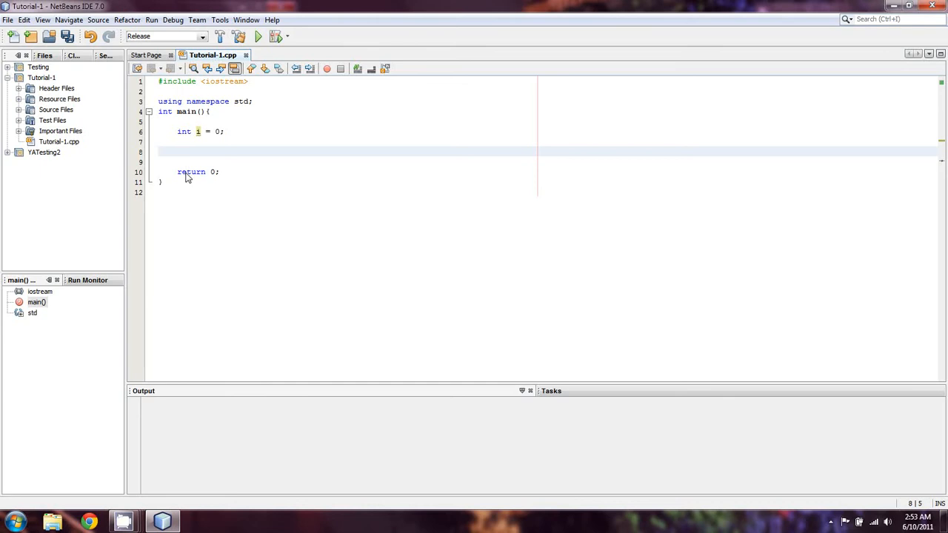
- Write while(i<10){ cout << i; i++ } below the declaration to print and increment i
{"action": "type", "text": "while"}
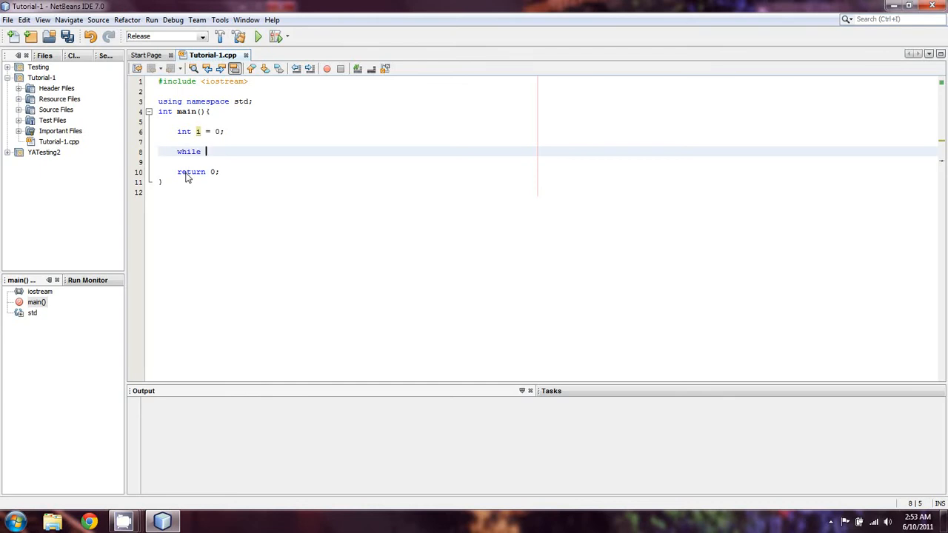
{"action": "type", "text": "(i=0"}
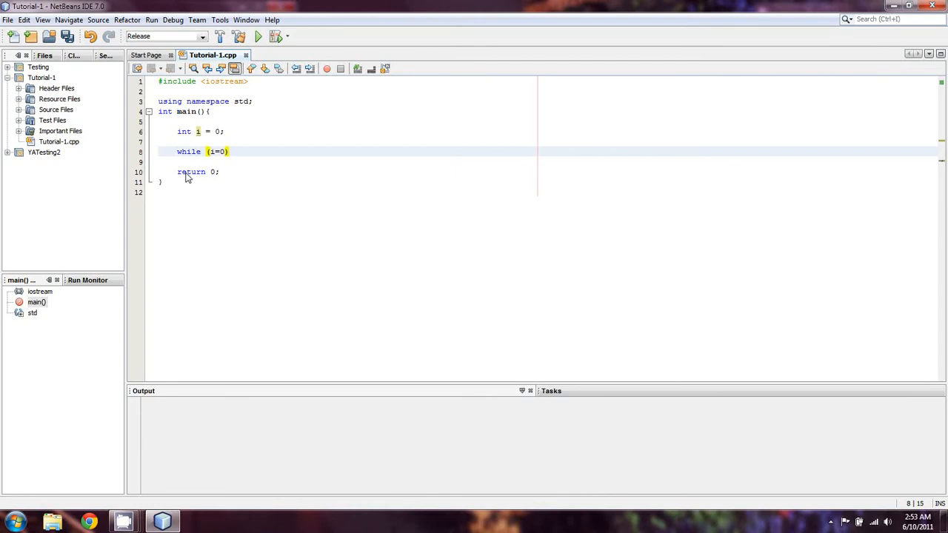
{"action": "type", "text": "="}
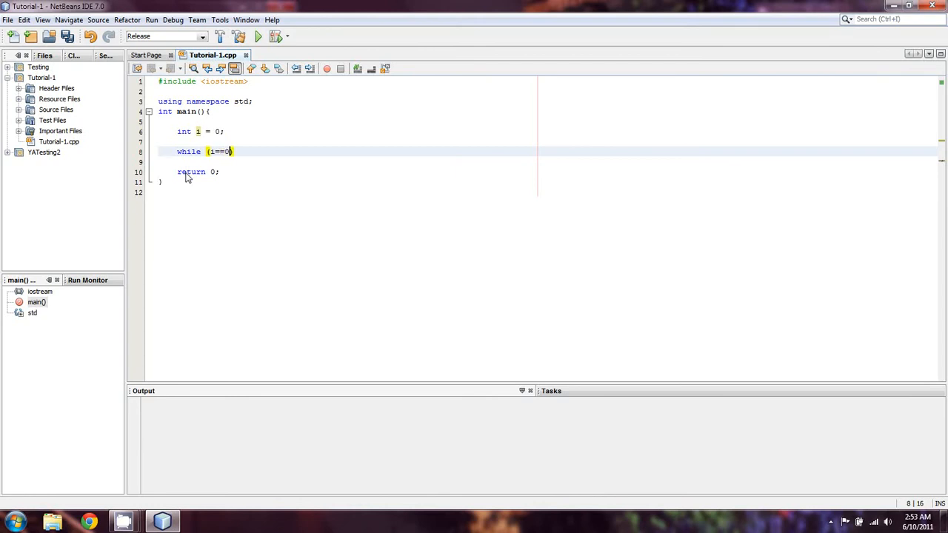
{"action": "type", "text": "{"}
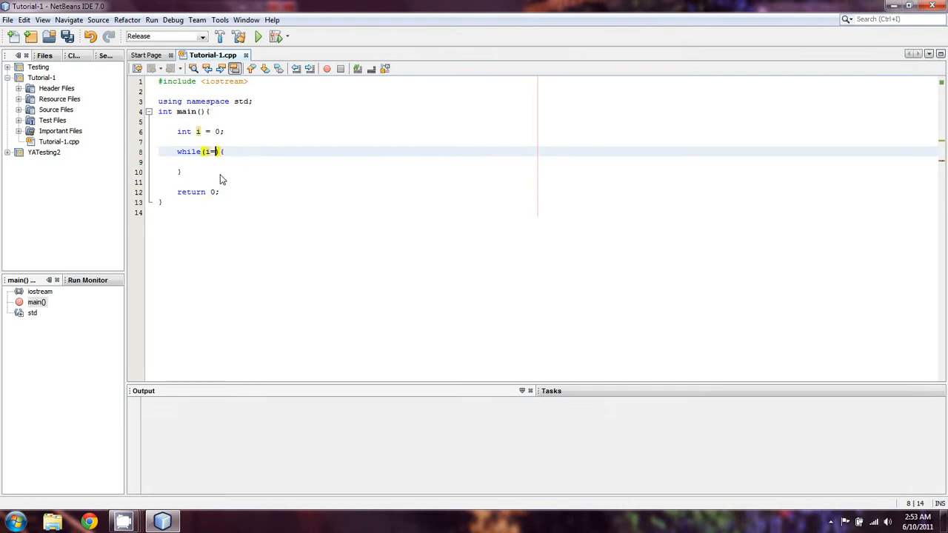
{"action": "type", "text": "<10"}
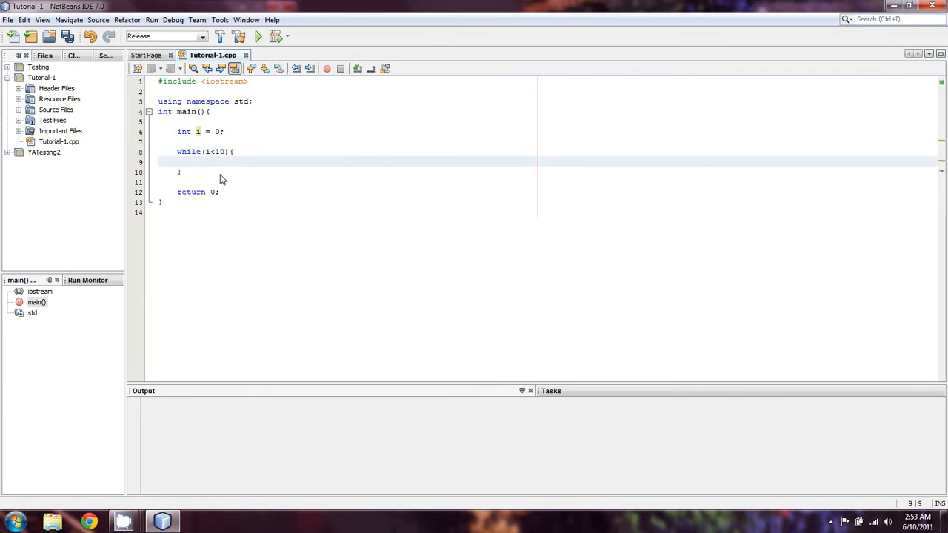
{"action": "type", "text": "cout <<"}
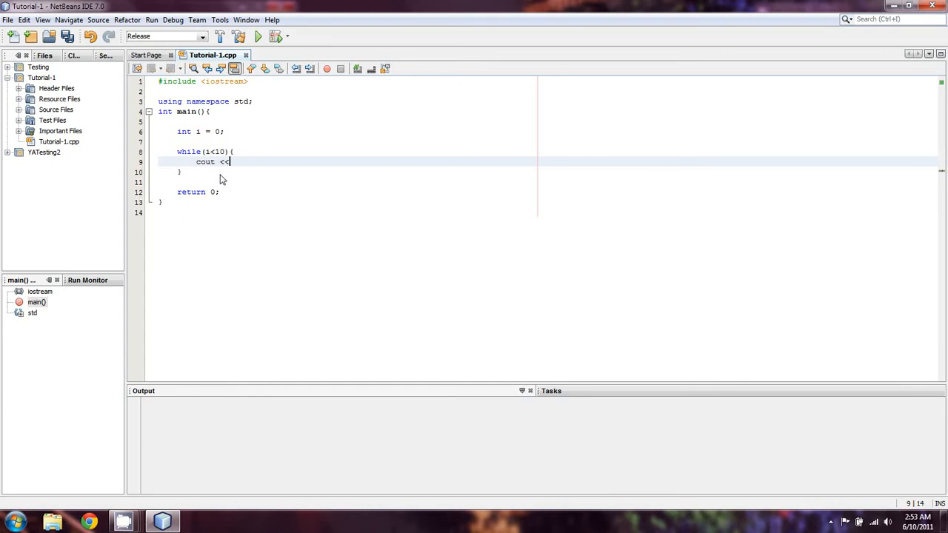
{"action": "type", "text": "i;"}
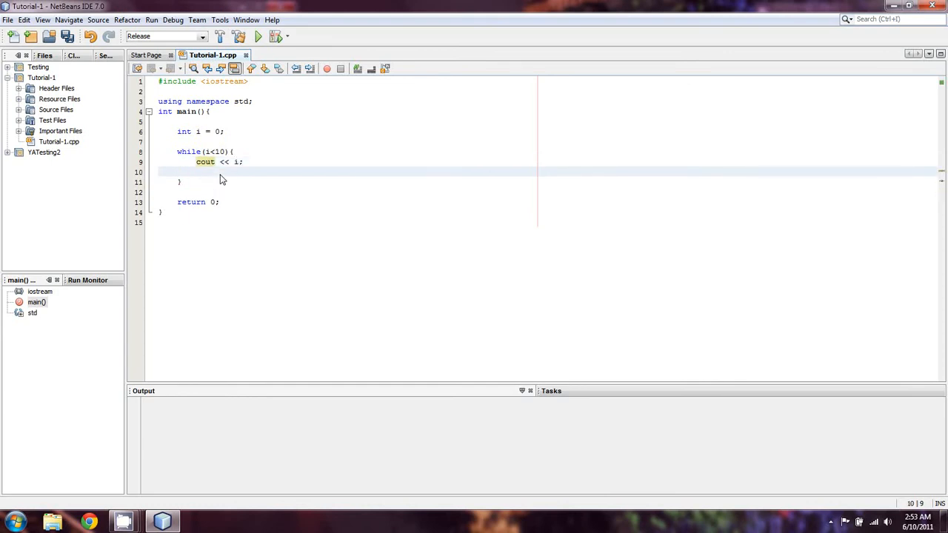
{"action": "type", "text": "i++"}
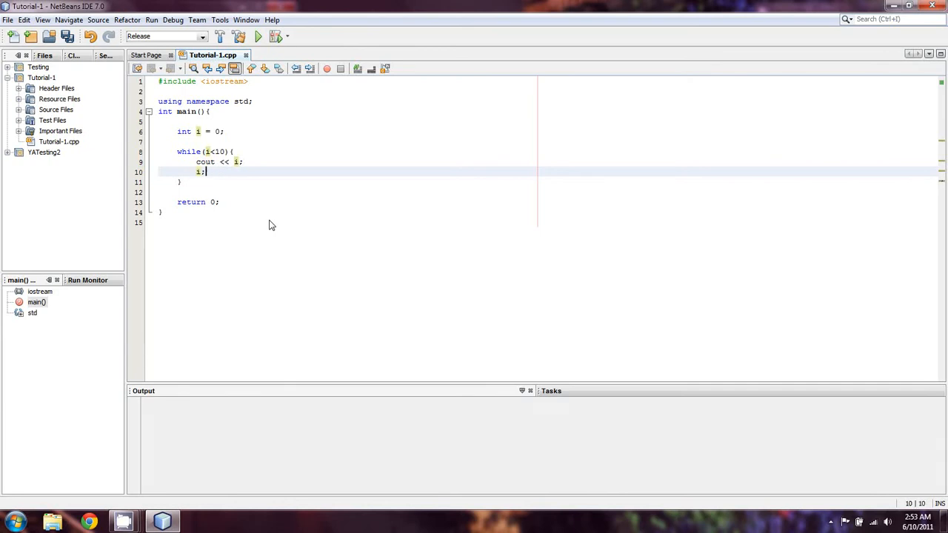
{"action": "type", "text": "++"}
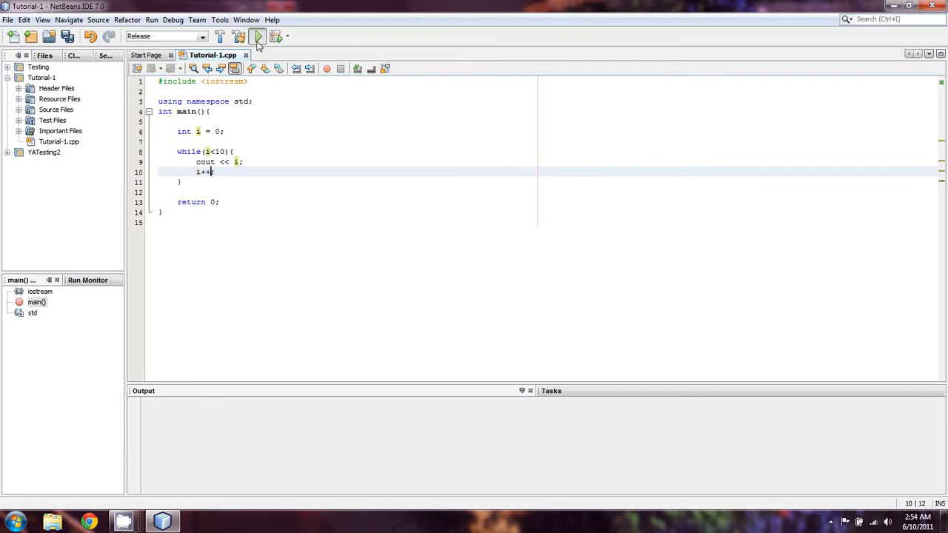
{"action": "left_click", "coordinate": [258, 36]}
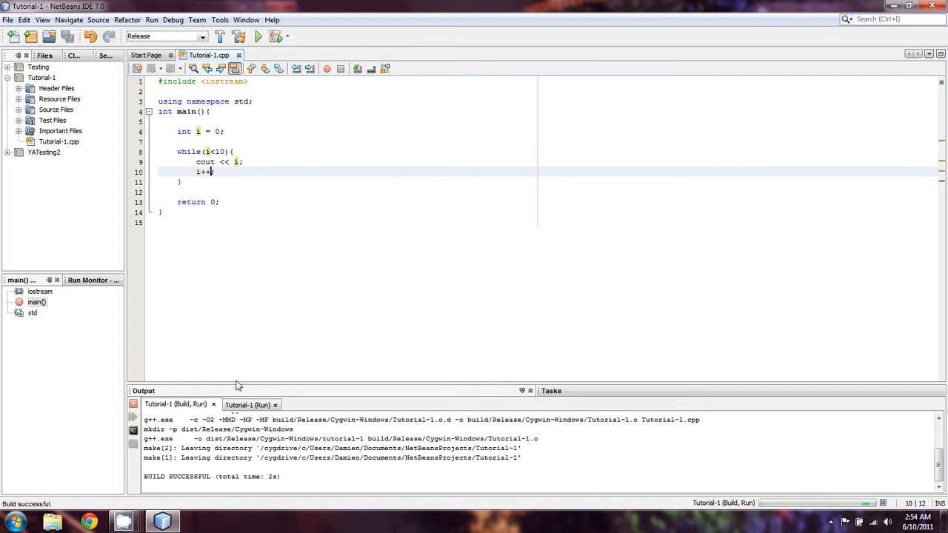
{"action": "left_click", "coordinate": [258, 36]}
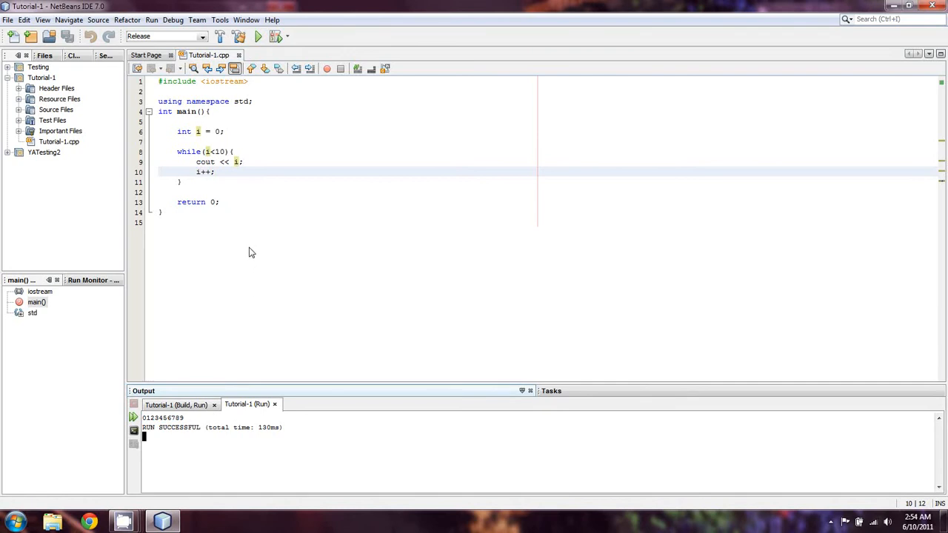
{"action": "mouse_move", "coordinate": [220, 160]}
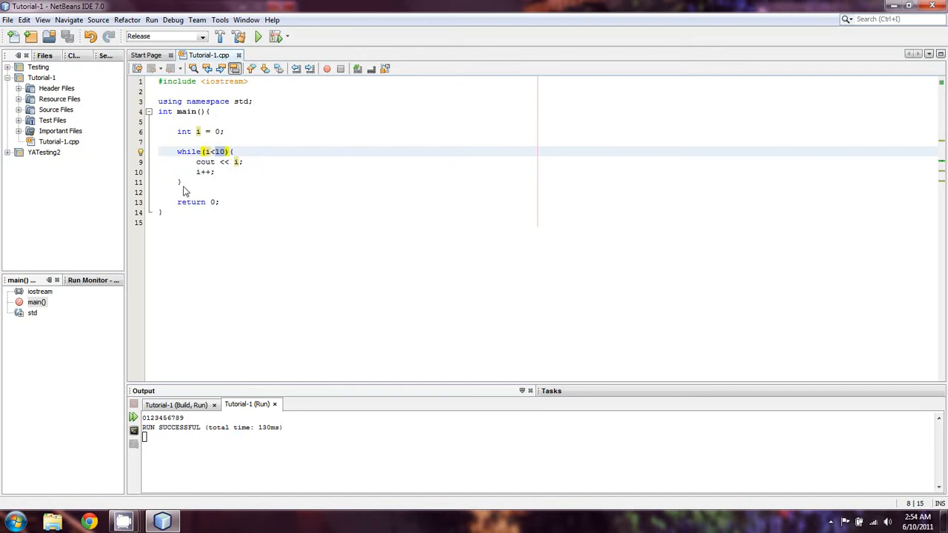
{"action": "left_click", "coordinate": [180, 181]}
{"action": "type", "text": "co"}
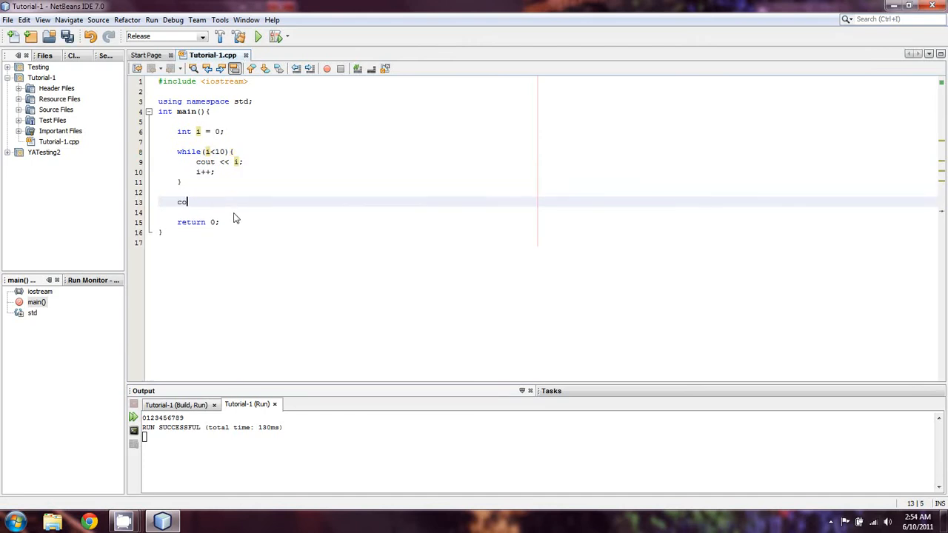
{"action": "type", "text": "ut << i;"}
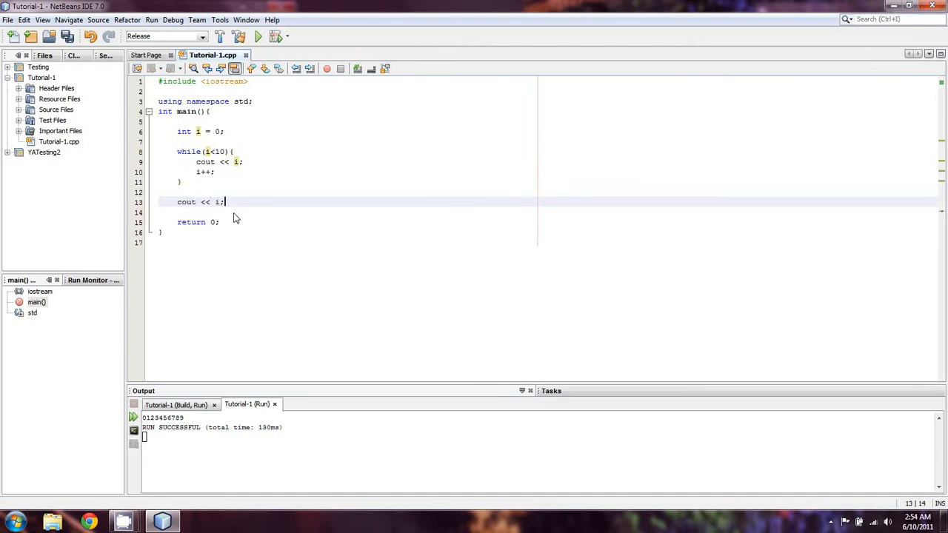
{"action": "left_click", "coordinate": [257, 35]}
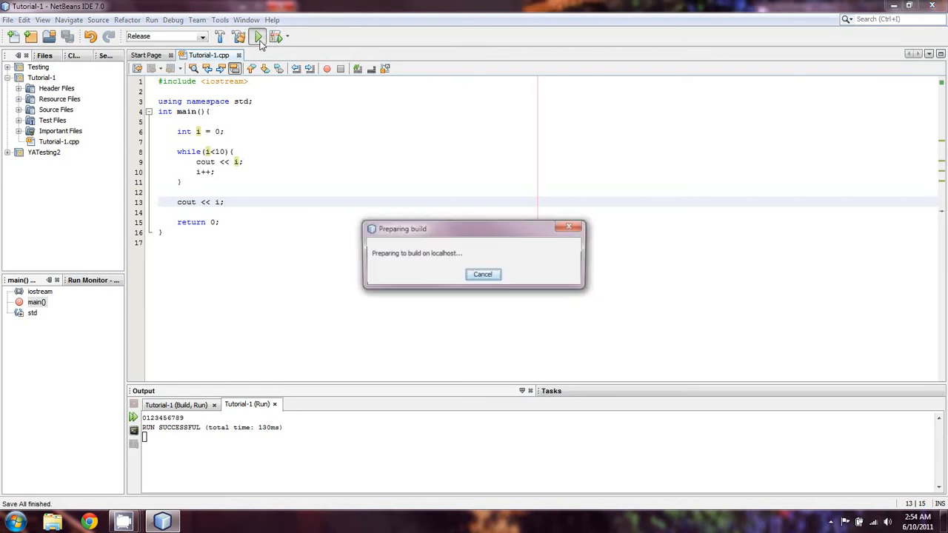
{"action": "left_click", "coordinate": [258, 35]}
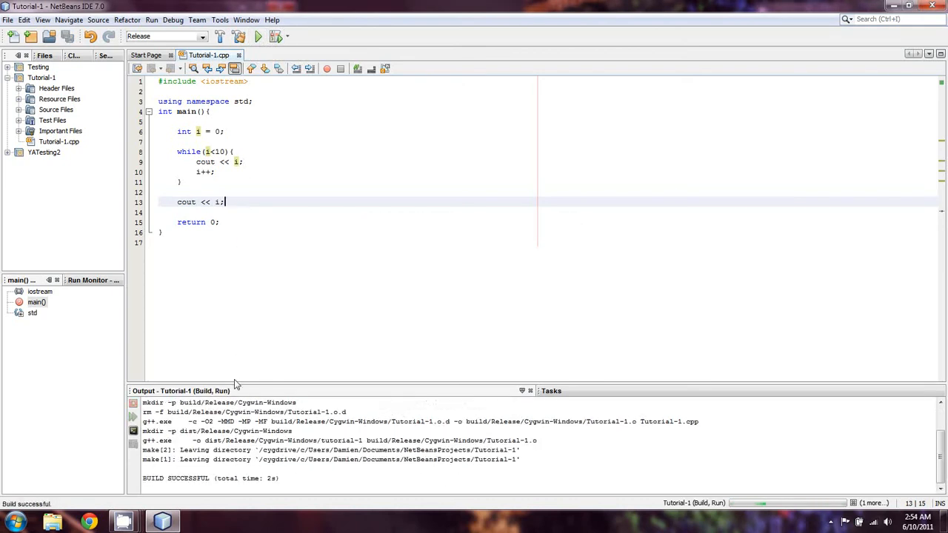
{"action": "left_click", "coordinate": [258, 35]}
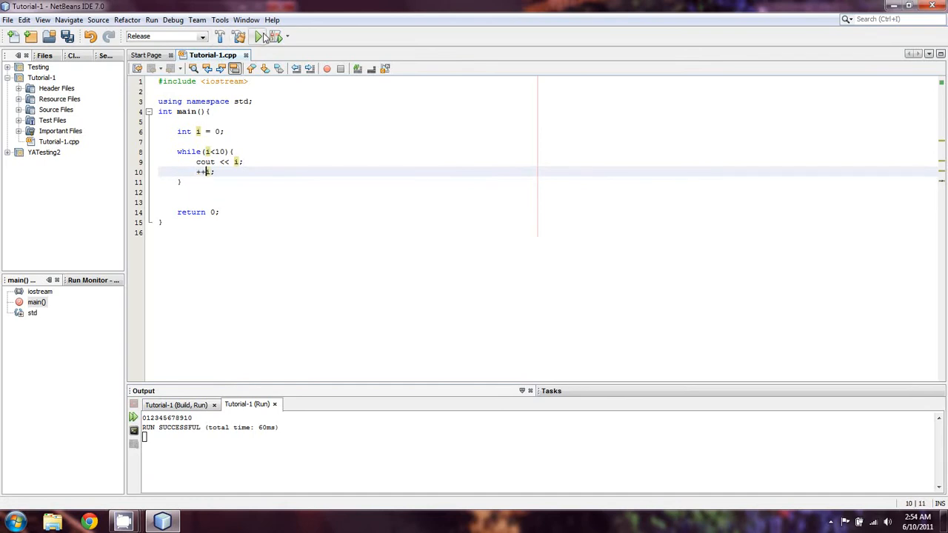
- Drop the print after the loop and restore the loop to while(i < 10) with cout << i; and i++;
{"action": "left_click", "coordinate": [257, 36]}
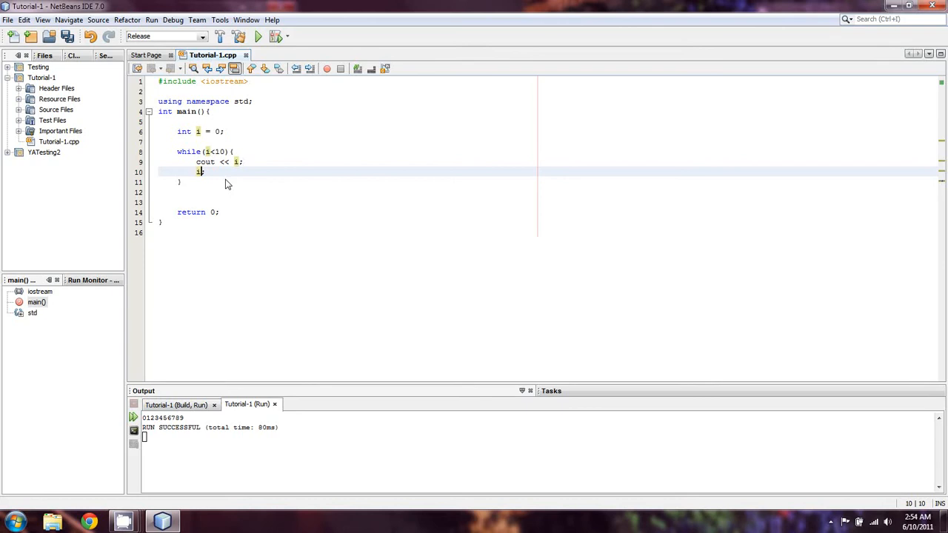
{"action": "type", "text": "++"}
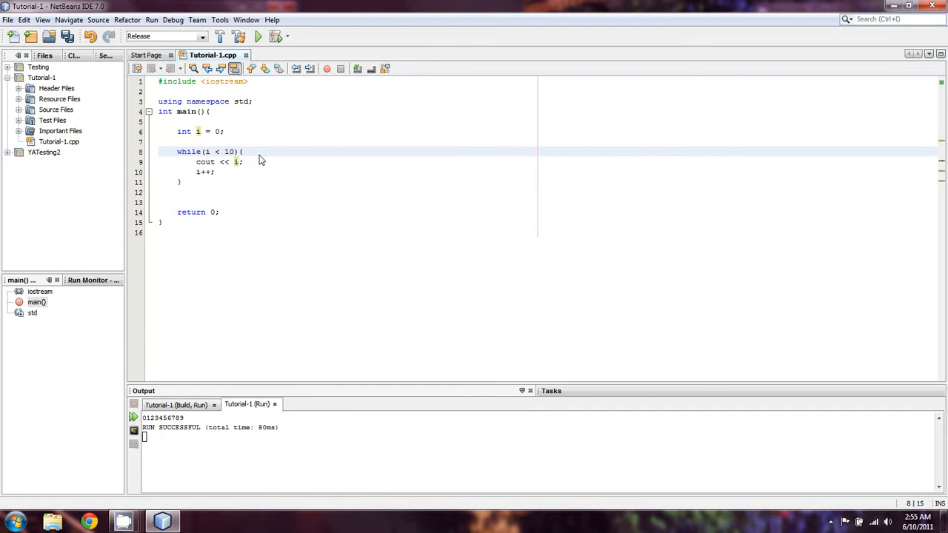
- Replace the while loop with for(i=0; i<10; i++){ cout << i; } printing i from 0 to 9
{"action": "left_click", "coordinate": [181, 183]}
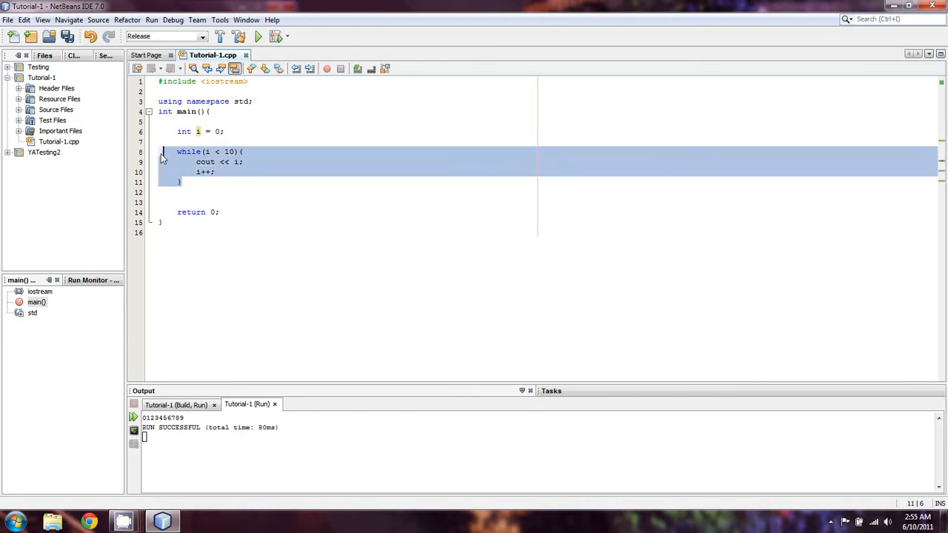
{"action": "key", "text": "Delete"}
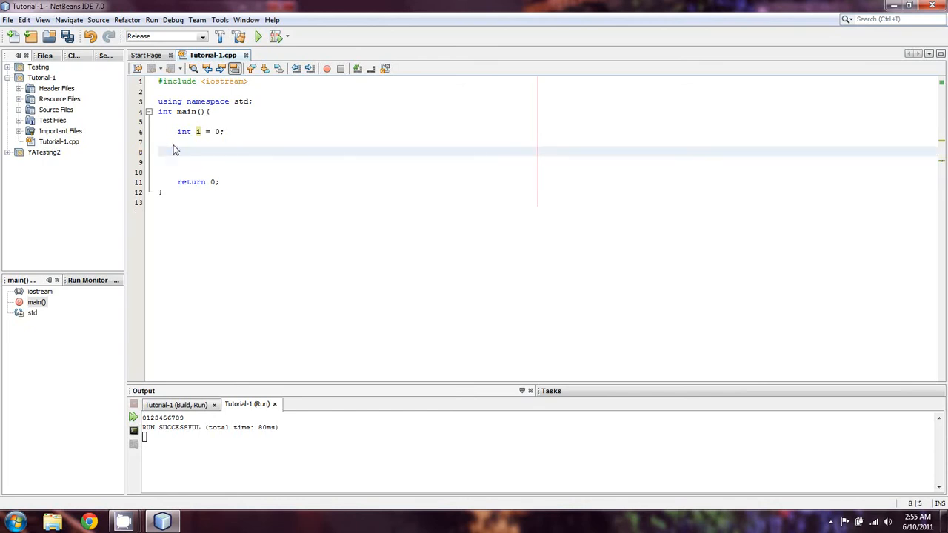
{"action": "type", "text": "fo"}
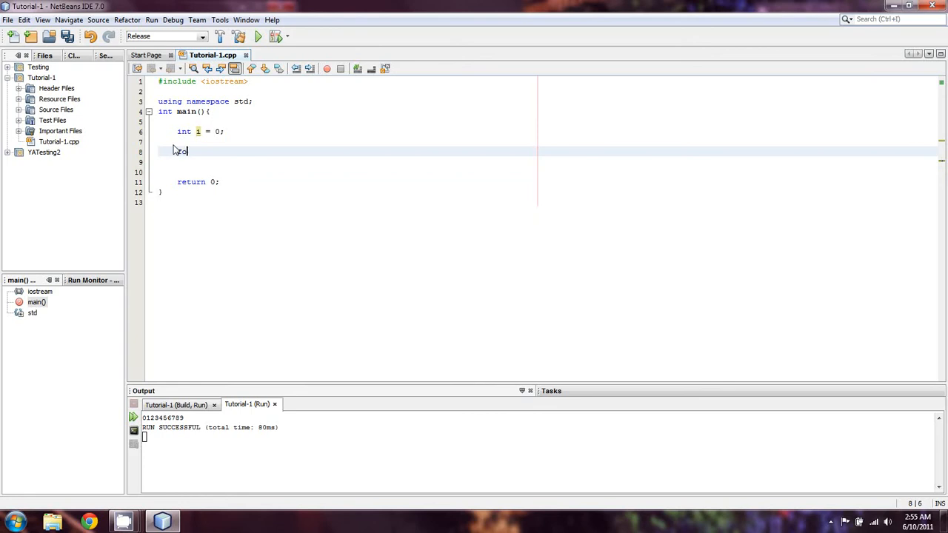
{"action": "type", "text": "r()"}
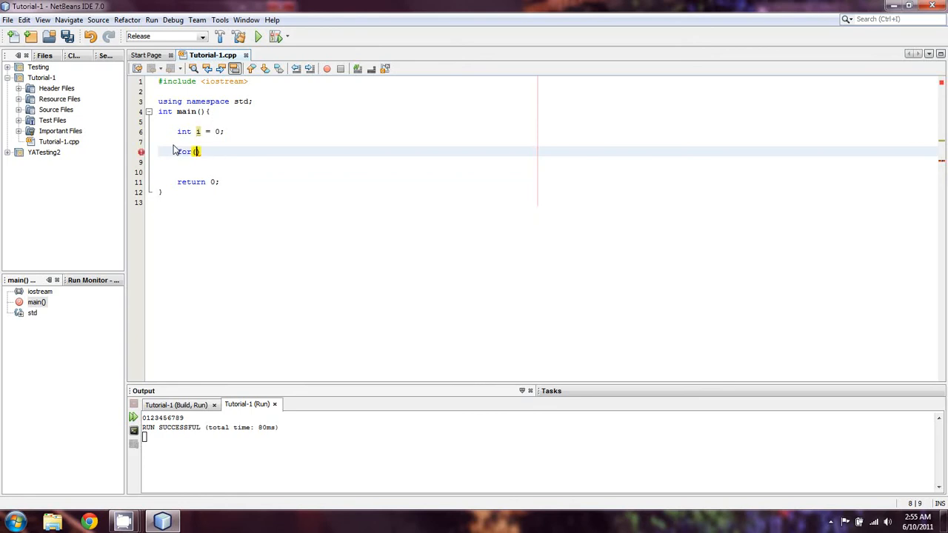
{"action": "type", "text": "i=0;"}
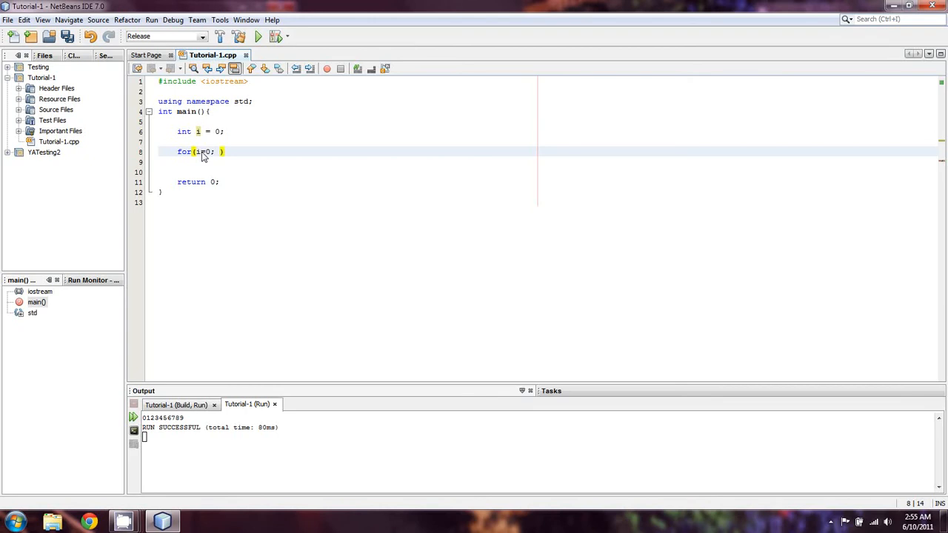
{"action": "type", "text": "i<10;"}
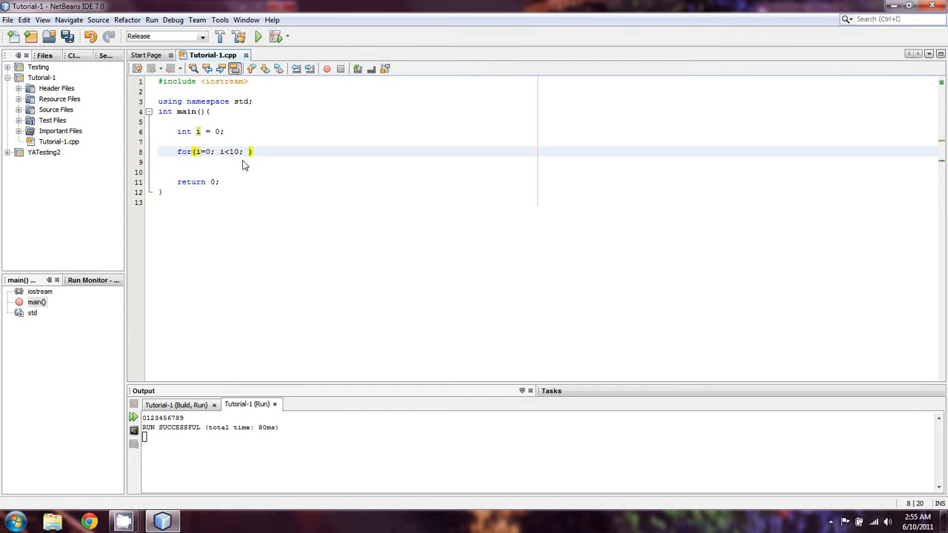
{"action": "type", "text": "i++"}
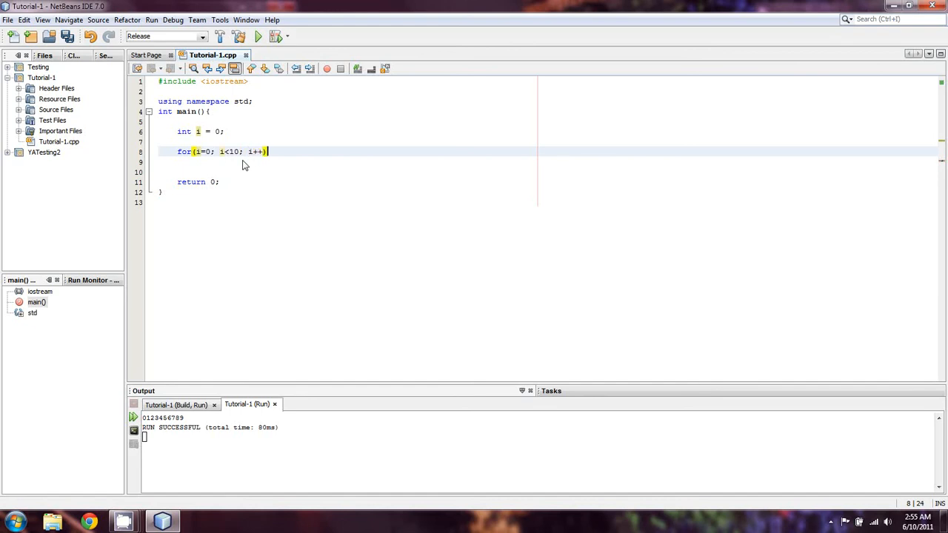
{"action": "type", "text": "{"}
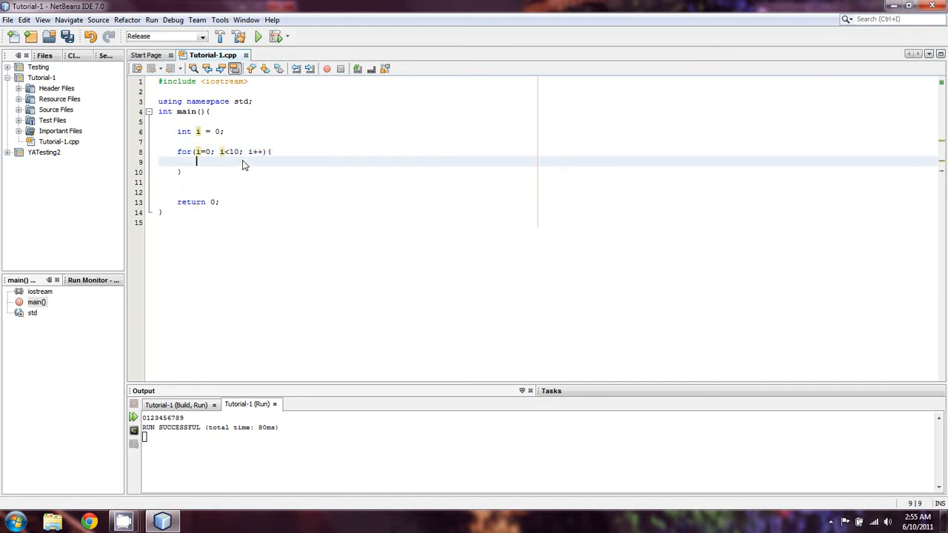
{"action": "type", "text": "cout <<i"}
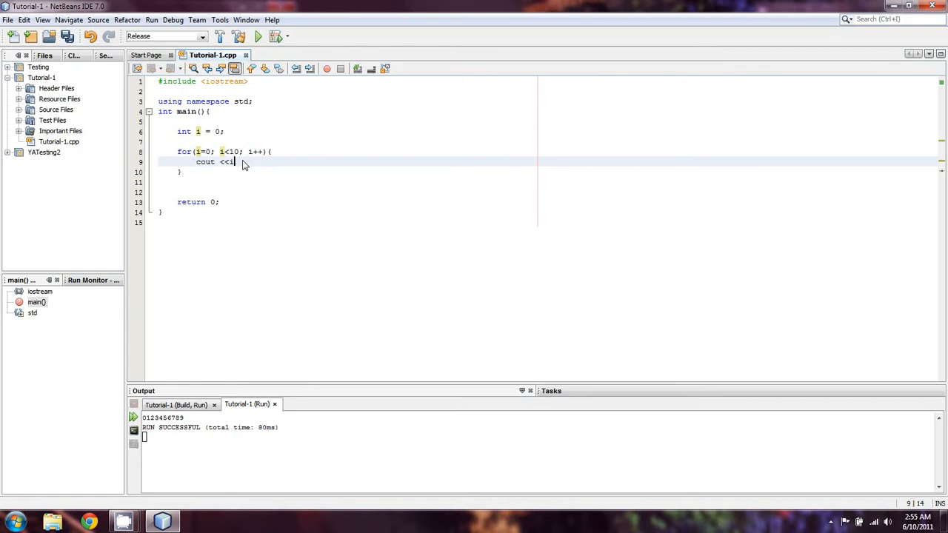
{"action": "type", "text": "i;"}
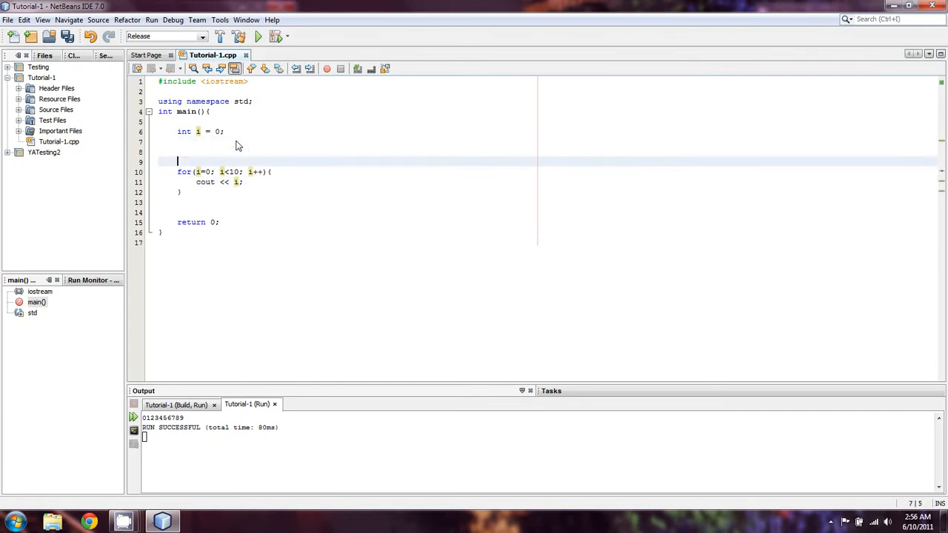
- Add a while (i<10){ cout <<i; i++; } block above the for loop
{"action": "type", "text": "whi"}
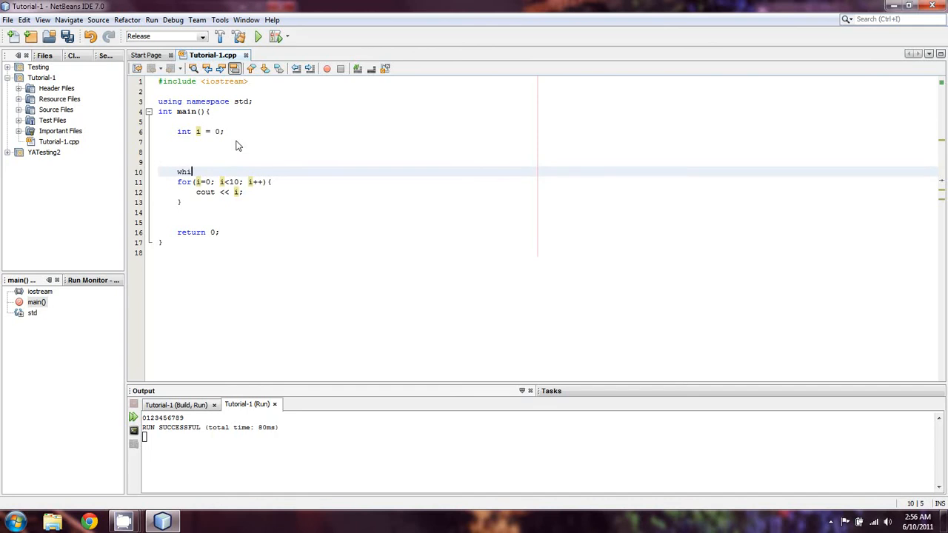
{"action": "type", "text": "le (i)"}
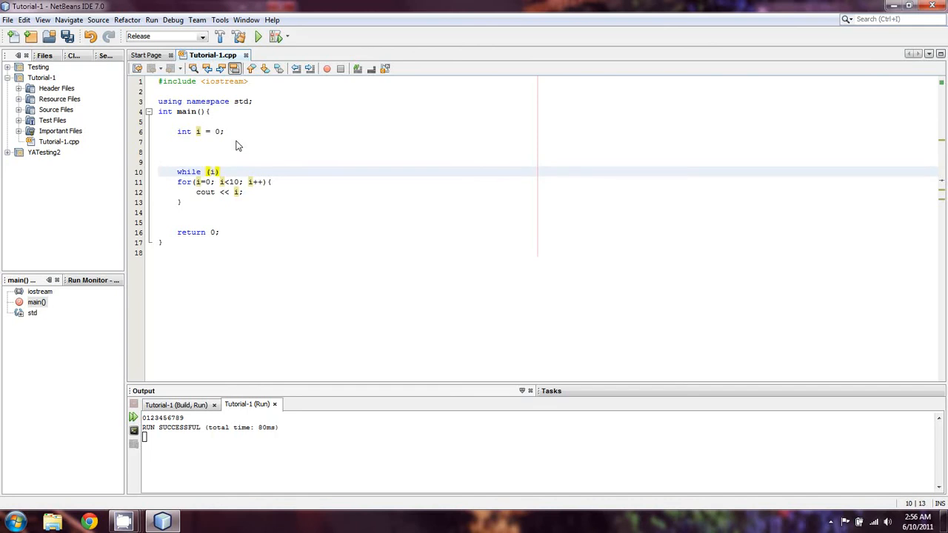
{"action": "type", "text": "<10"}
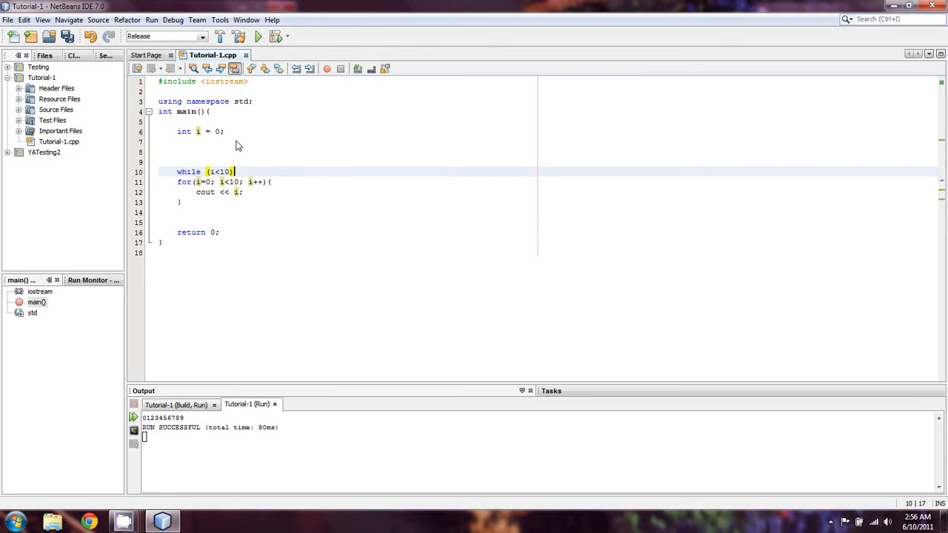
{"action": "type", "text": "{"}
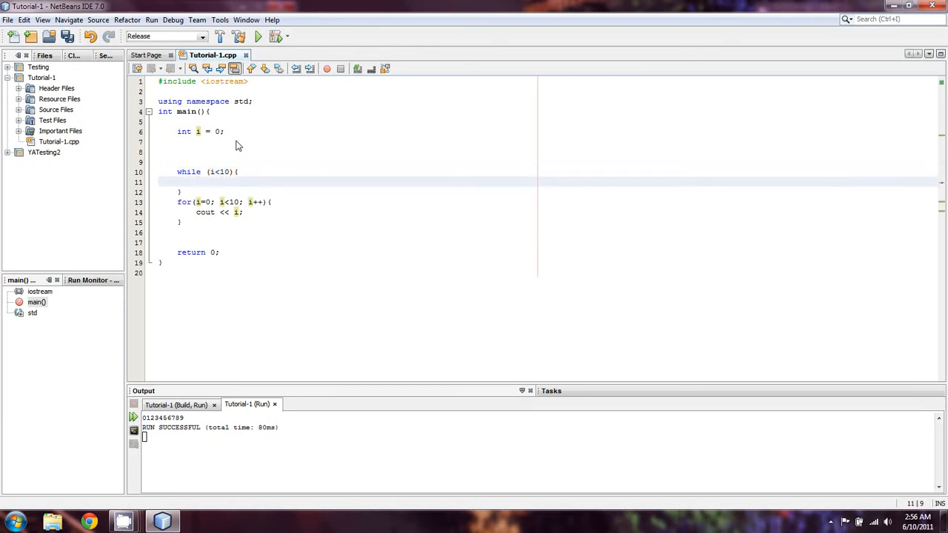
{"action": "type", "text": "cout <<i;"}
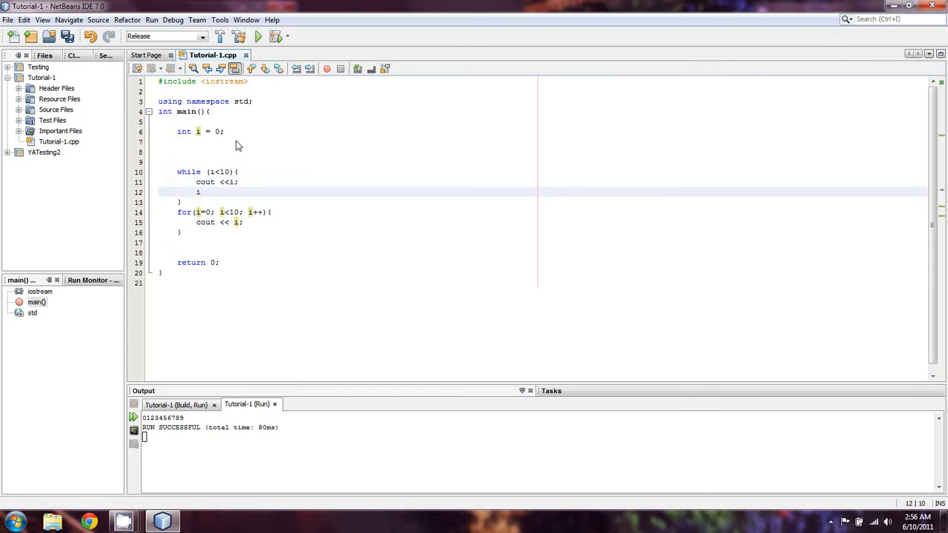
{"action": "type", "text": "++;"}
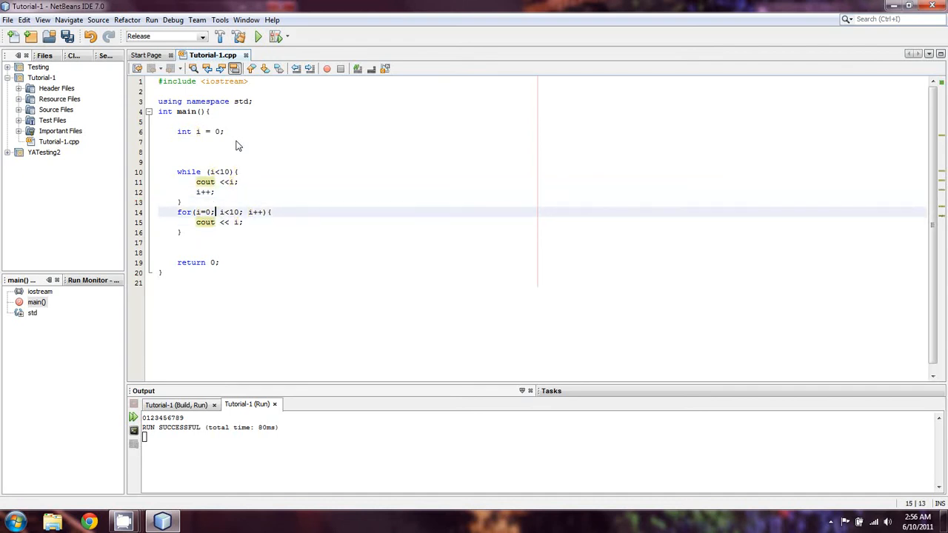
{"action": "key", "text": "Enter"}
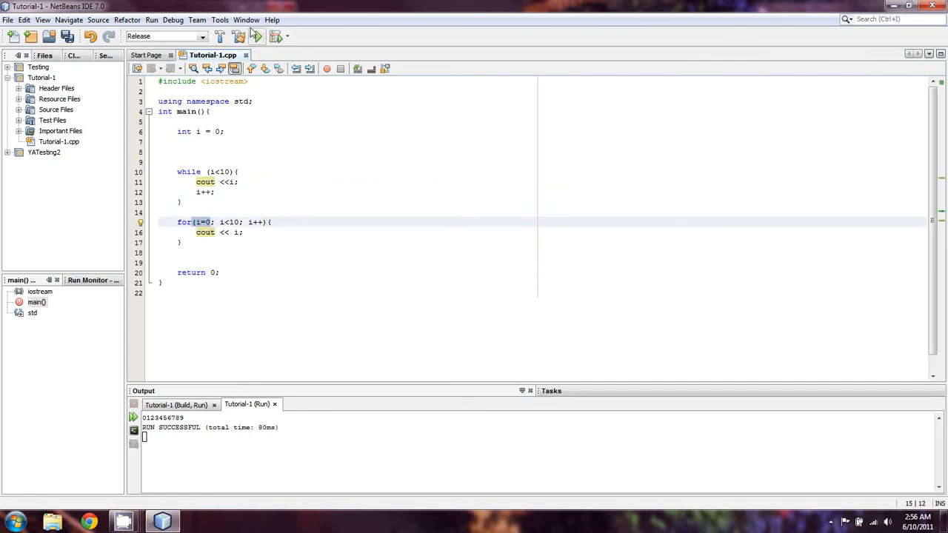
{"action": "left_click", "coordinate": [275, 35]}
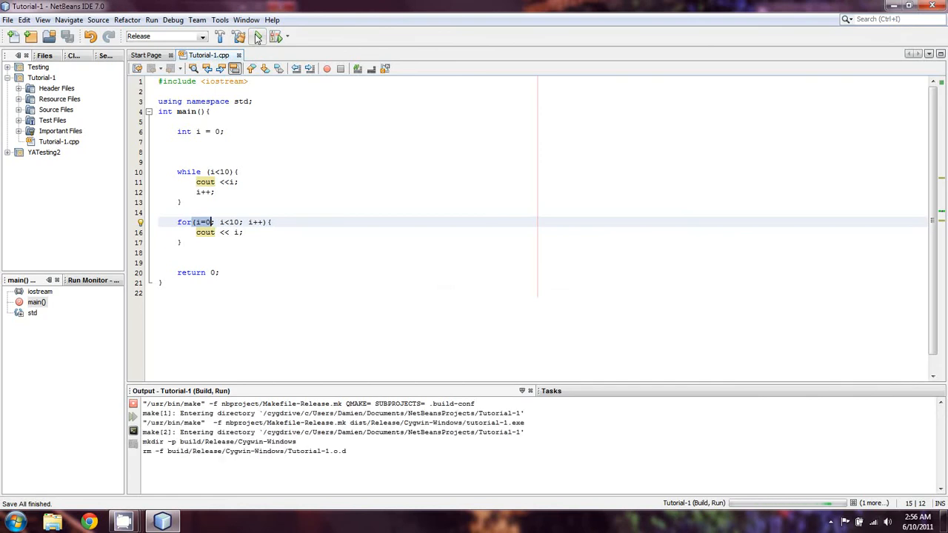
{"action": "left_click", "coordinate": [256, 36]}
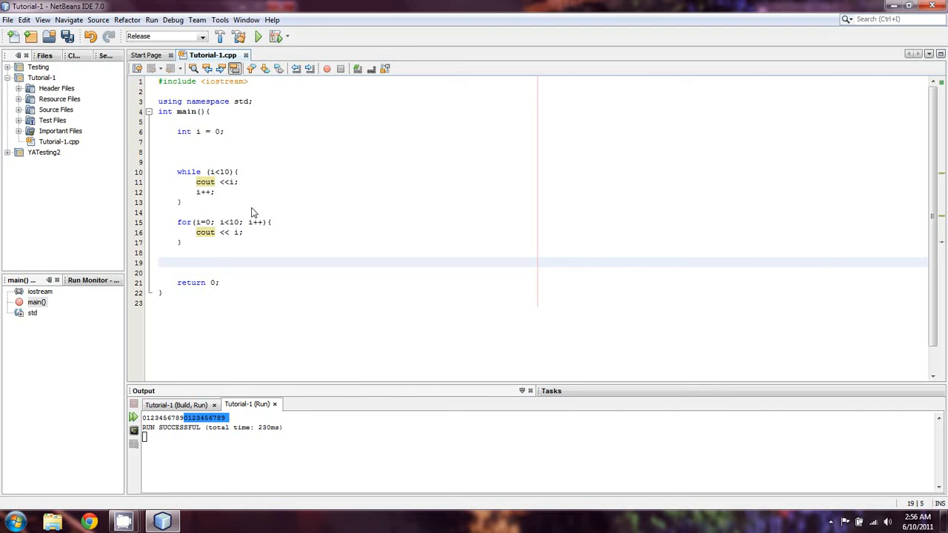
{"action": "left_click", "coordinate": [177, 262]}
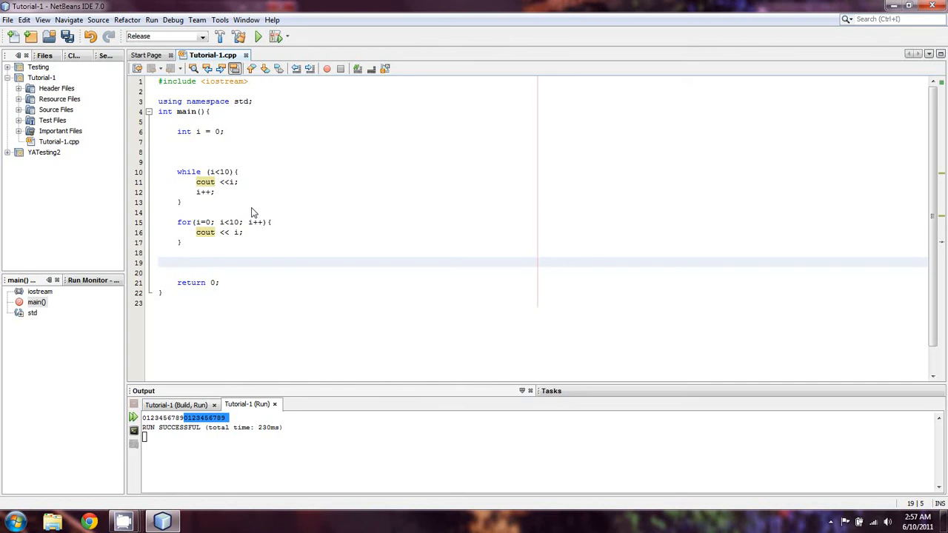
- Make both loops step i by 2 and print cout << endl; between them
{"action": "left_click", "coordinate": [178, 264]}
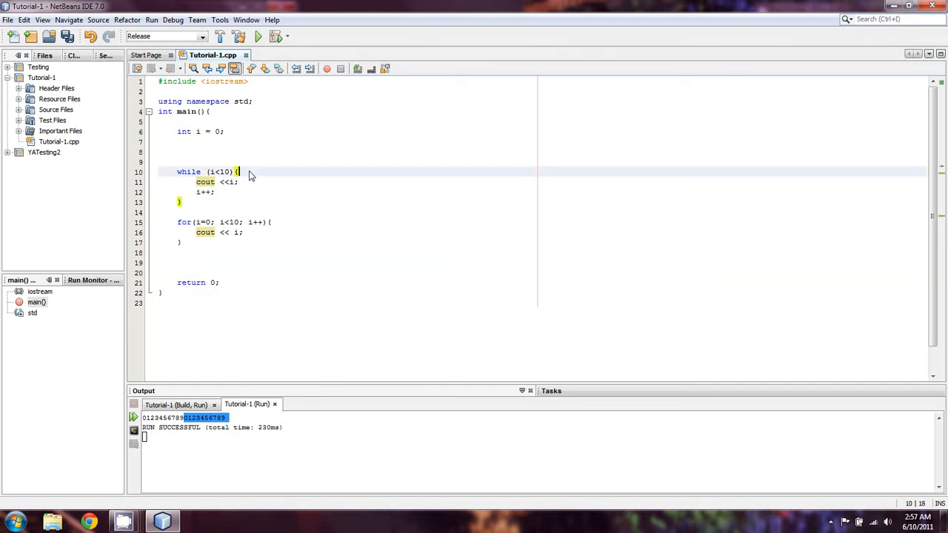
{"action": "mouse_move", "coordinate": [244, 175]}
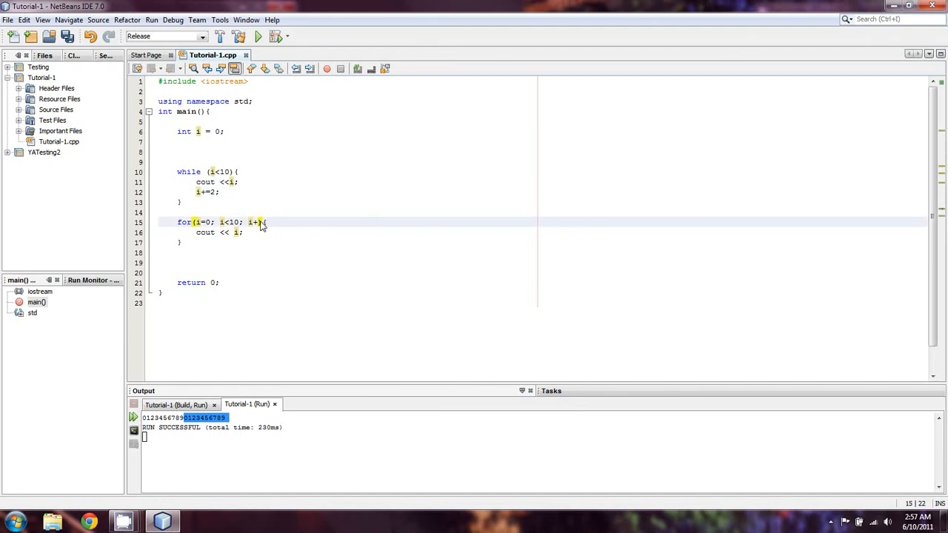
{"action": "type", "text": "2"}
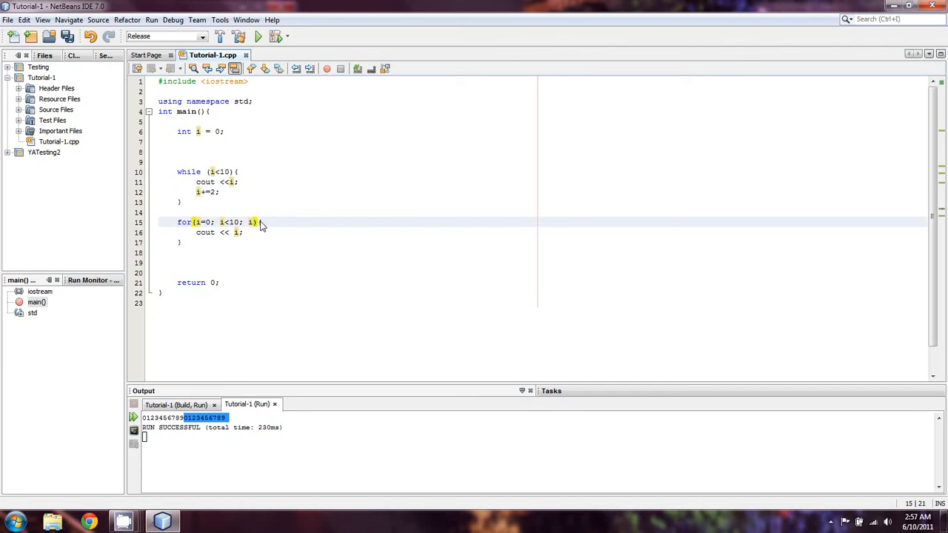
{"action": "type", "text": "i+2"}
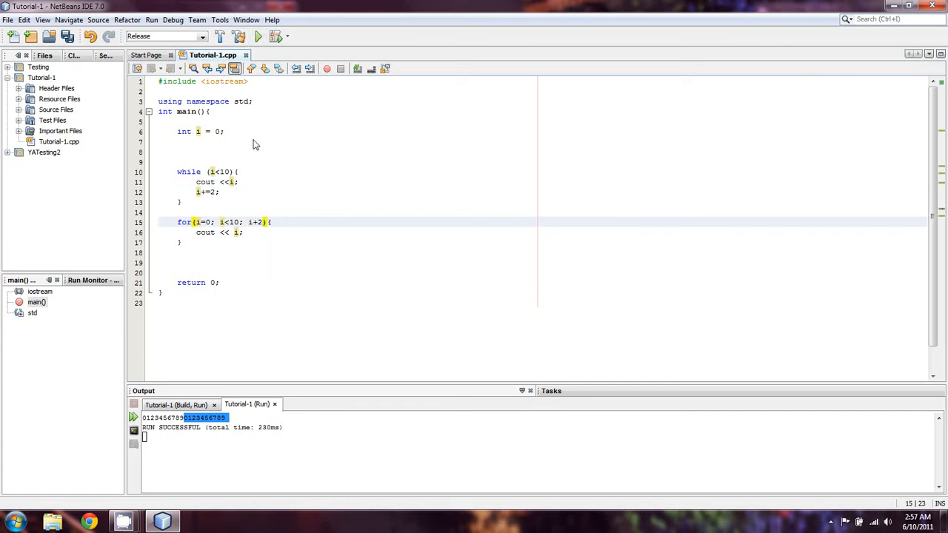
{"action": "type", "text": "cout << endl;"}
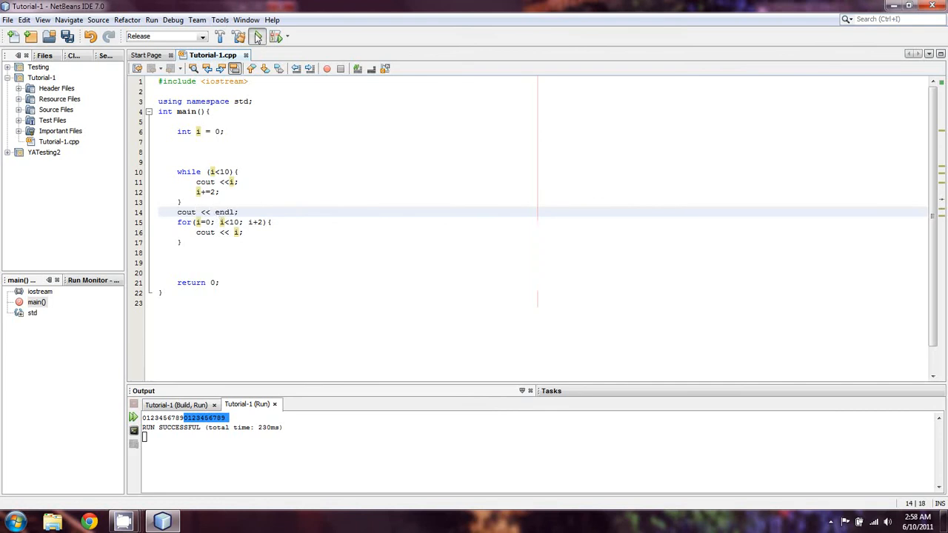
- Rerun to show 02468 on two lines, then change both loops to step by 3 and rerun
{"action": "left_click", "coordinate": [258, 36]}
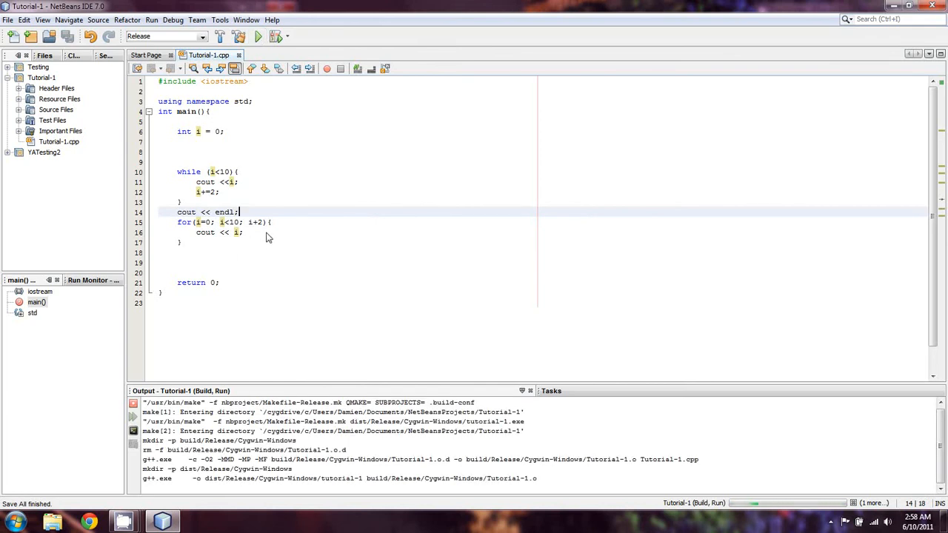
{"action": "left_click", "coordinate": [258, 36]}
{"action": "type", "text": "="}
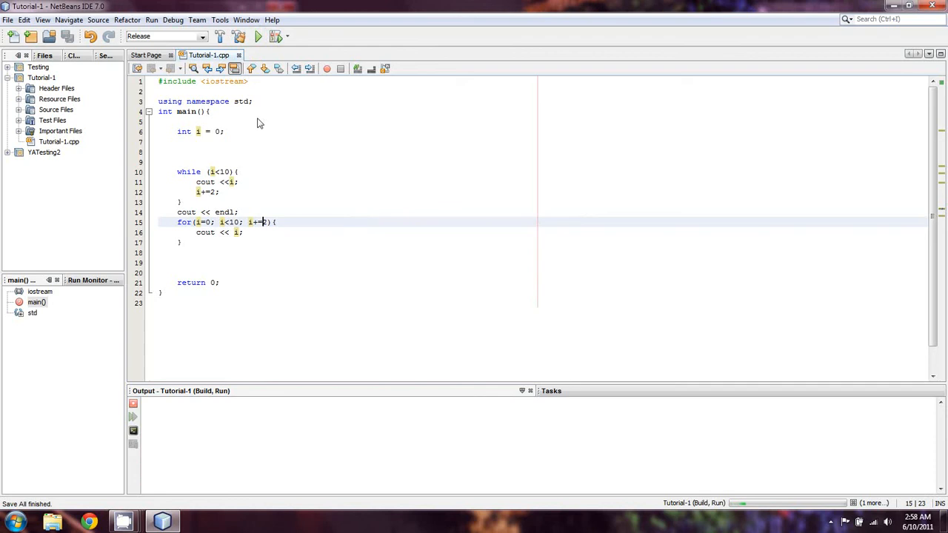
{"action": "left_click", "coordinate": [258, 35]}
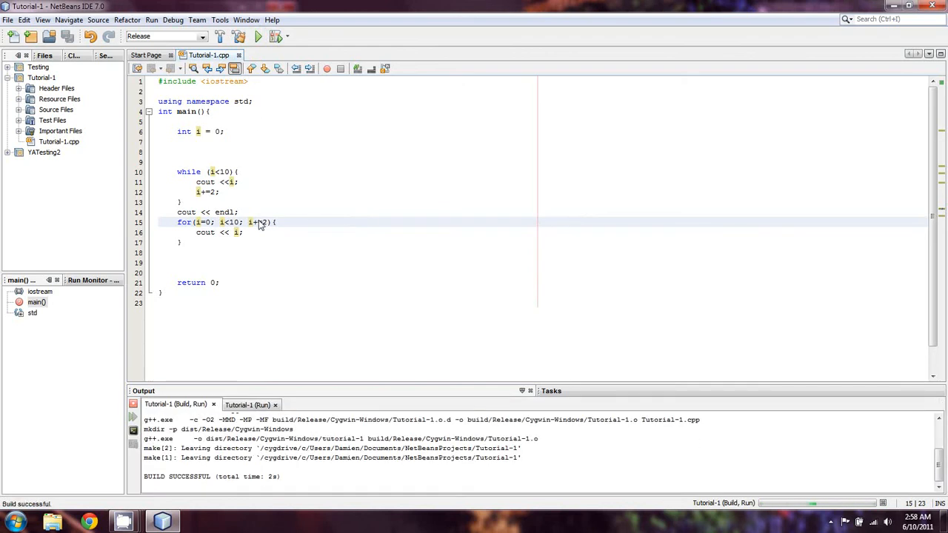
{"action": "left_click", "coordinate": [257, 35]}
{"action": "type", "text": "3"}
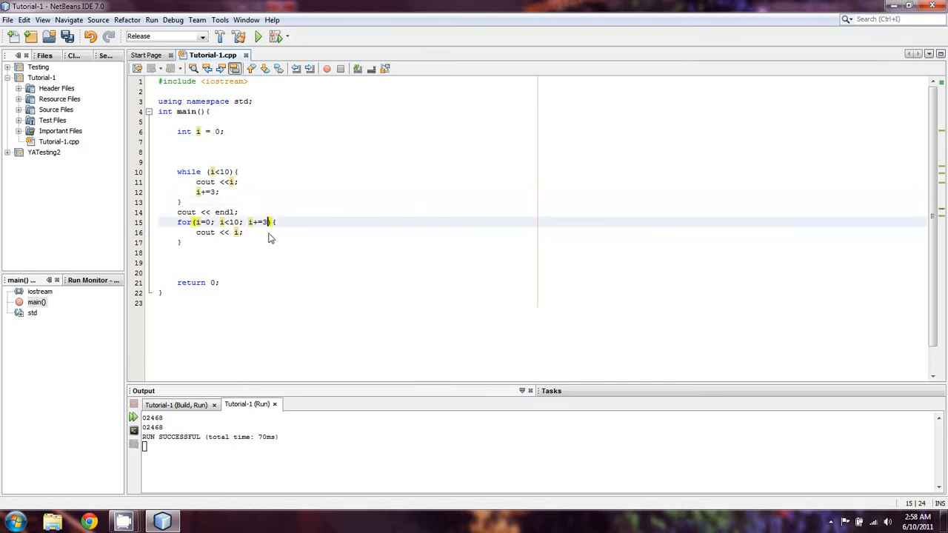
{"action": "left_click", "coordinate": [258, 36]}
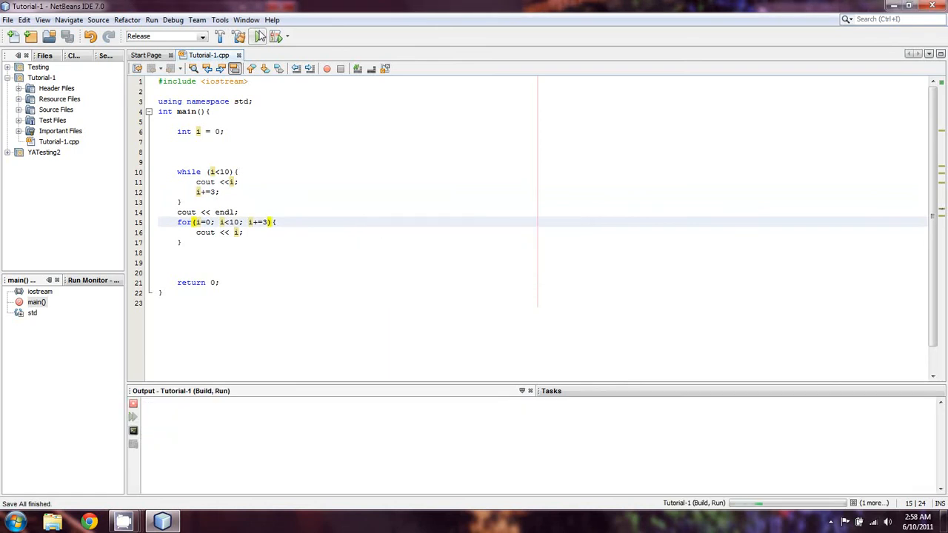
{"action": "left_click", "coordinate": [259, 36]}
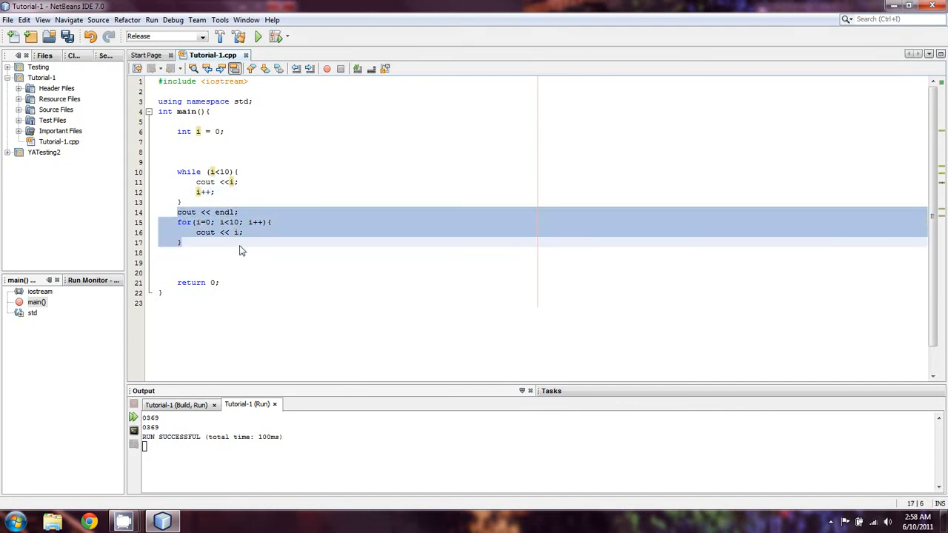
- Restore i++ in both loops and add the comment //Write a code, that increments by 1, and counts from 0-100
{"action": "key", "text": "Delete"}
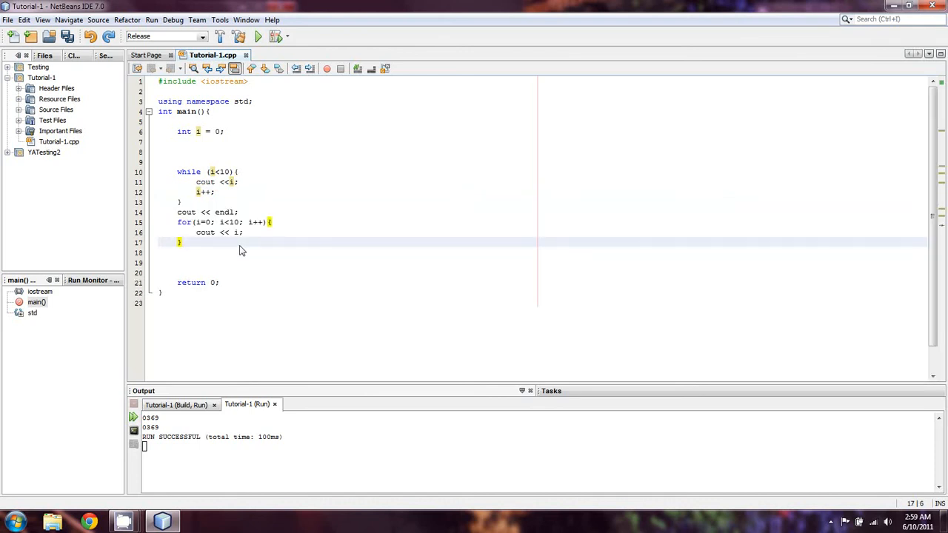
{"action": "type", "text": "//Write a"}
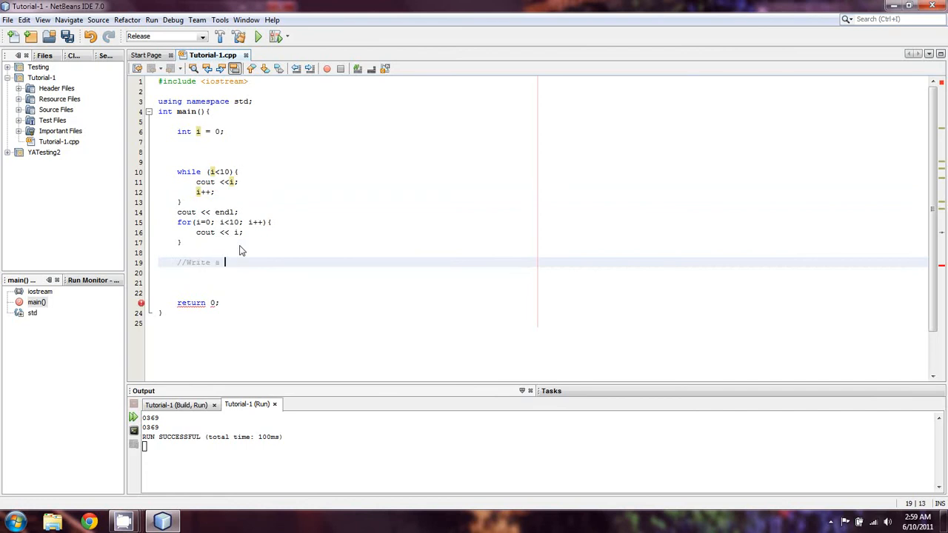
{"action": "type", "text": "code, that increme"}
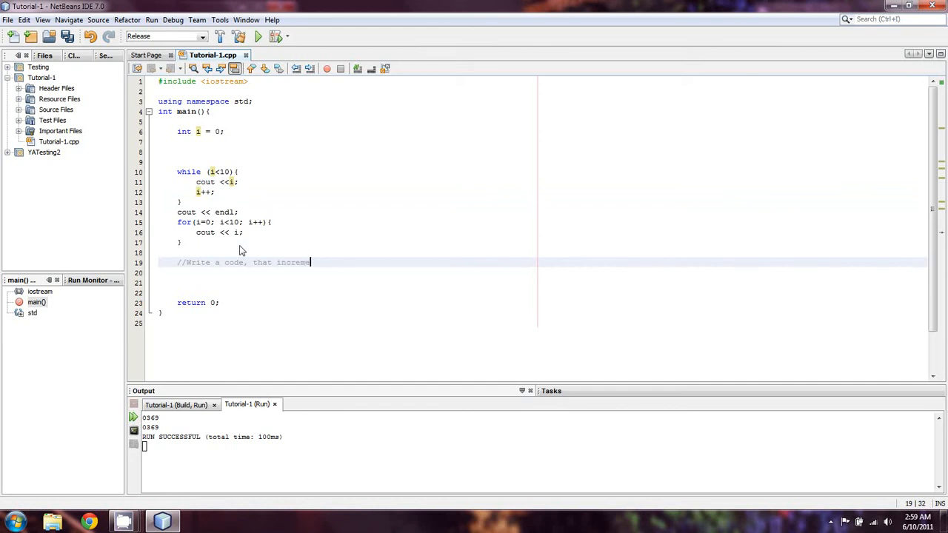
{"action": "type", "text": "nts by i, and counts"}
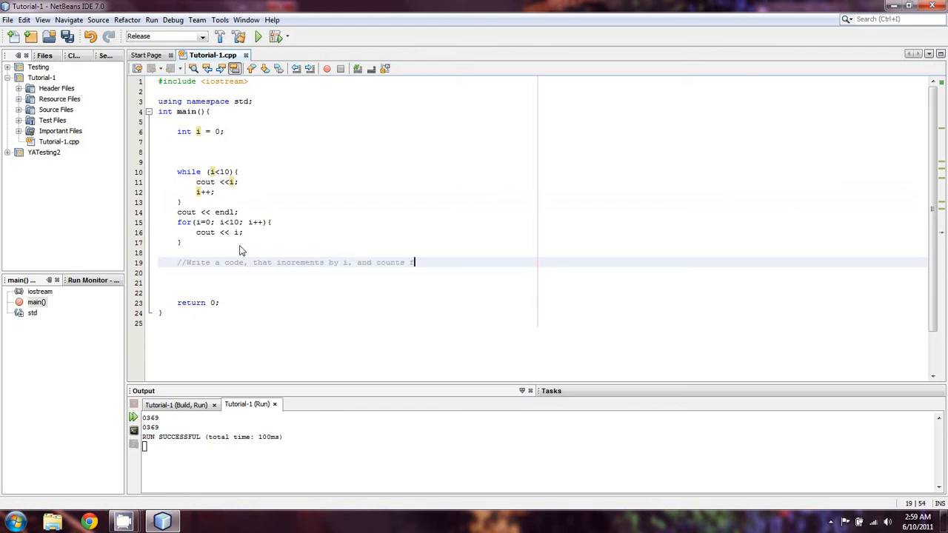
{"action": "type", "text": "from 0-10"}
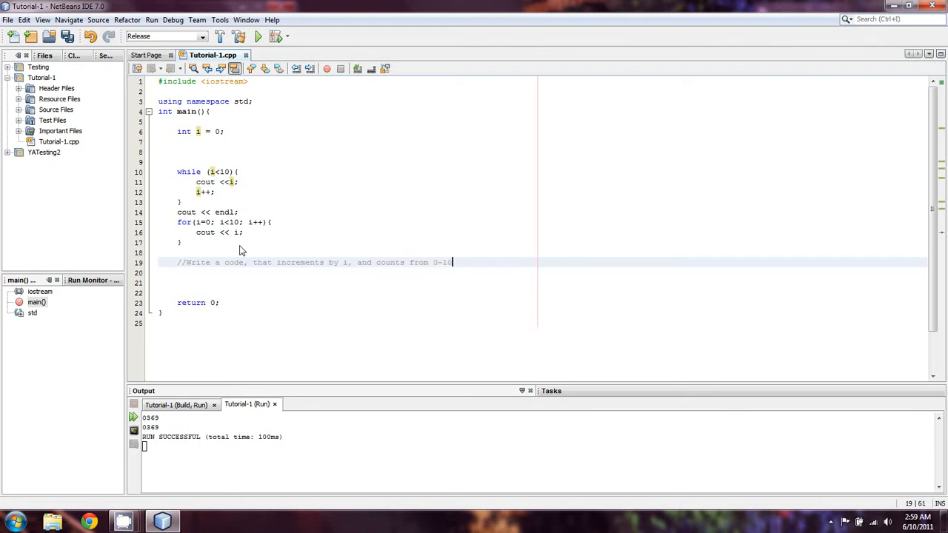
{"action": "type", "text": "0."}
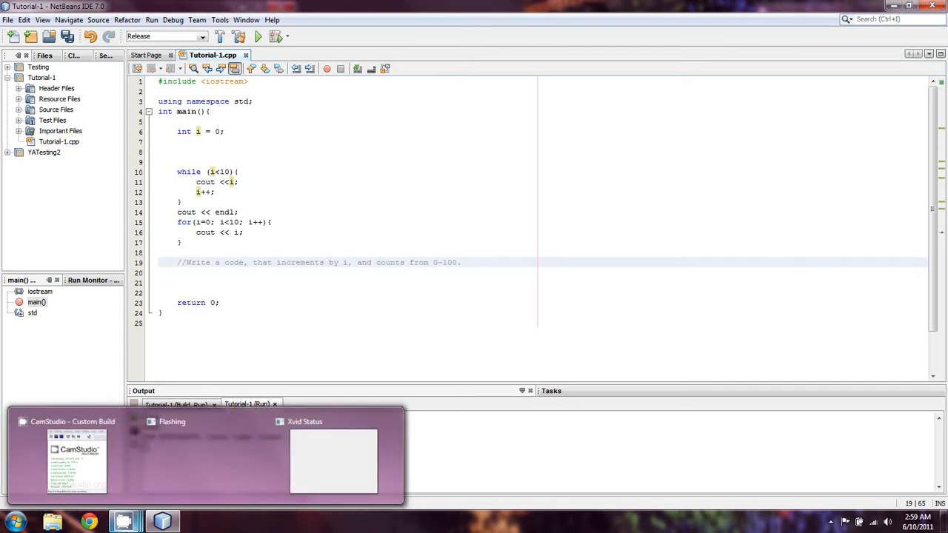
- Bring the CamStudio recorder window to the front over the NetBeans IDE
{"action": "left_click", "coordinate": [77, 462]}
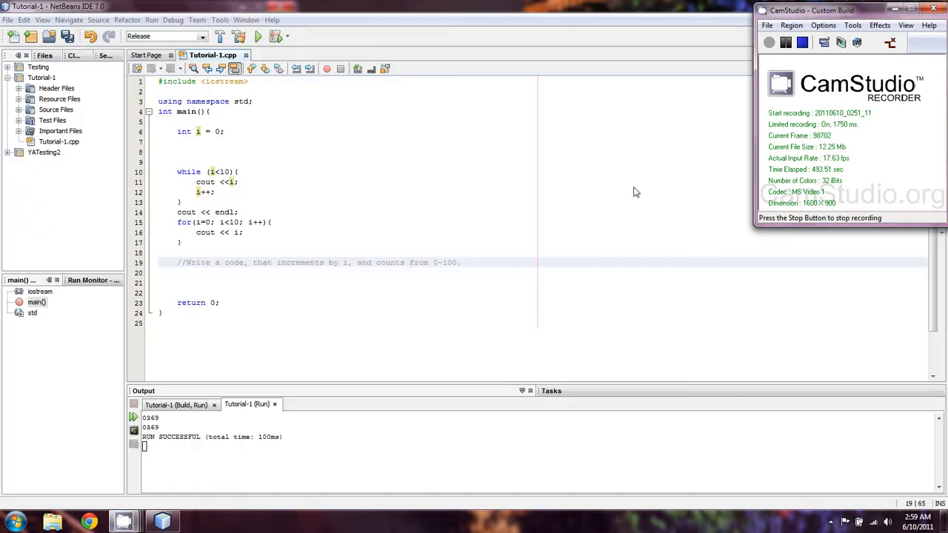
{"action": "mouse_move", "coordinate": [697, 207]}
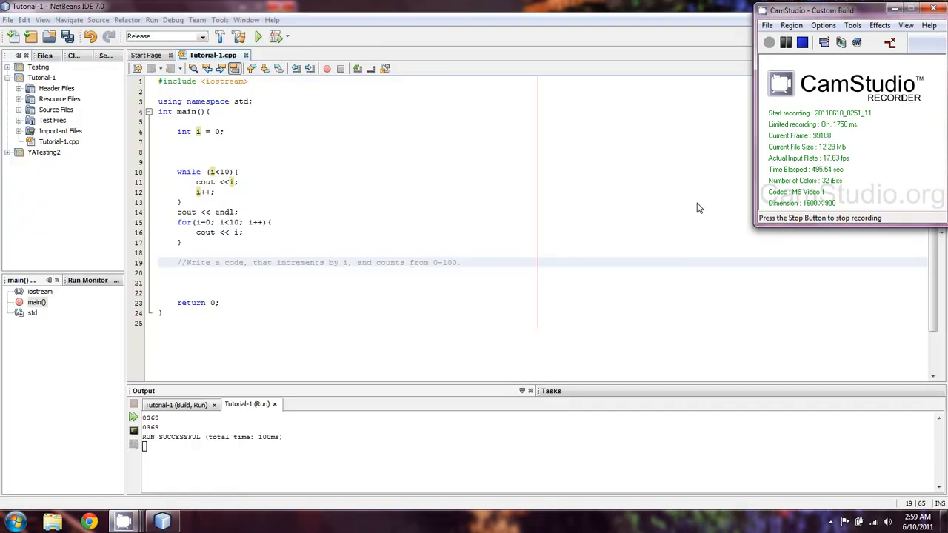